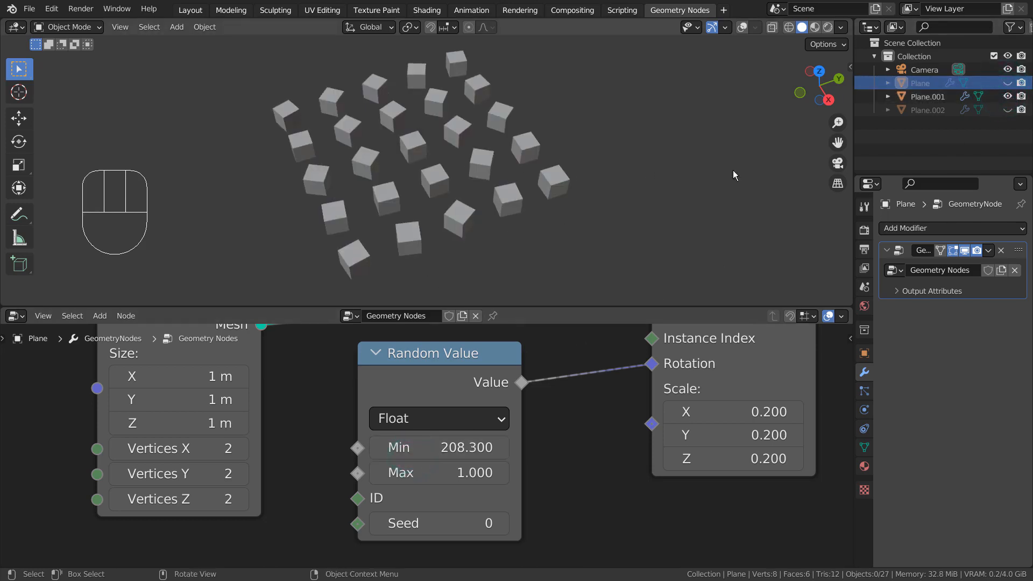
Browse the three planes' node setups in the Outliner and return to the first plane
left_click(931, 96)
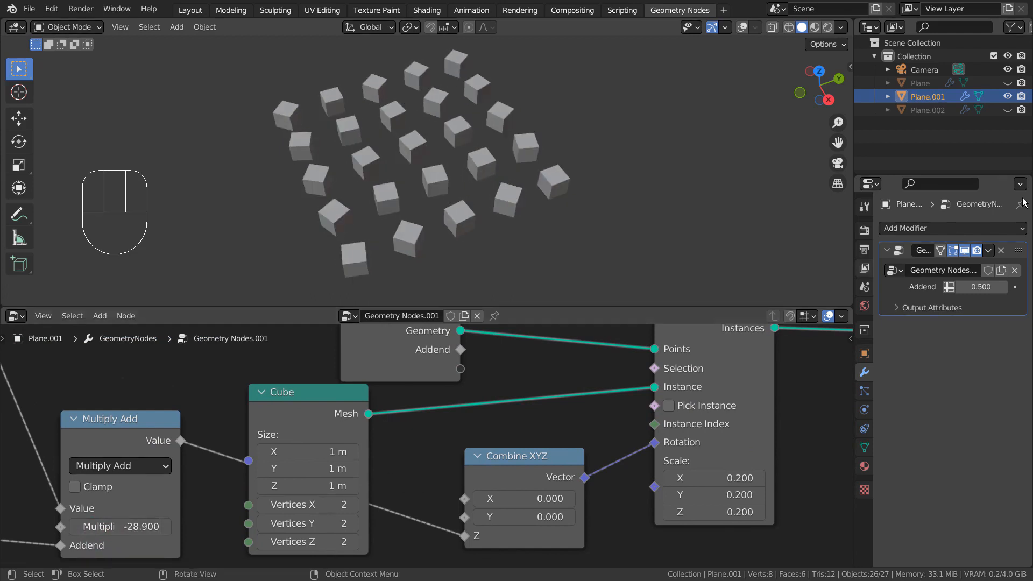
left_click(1007, 110)
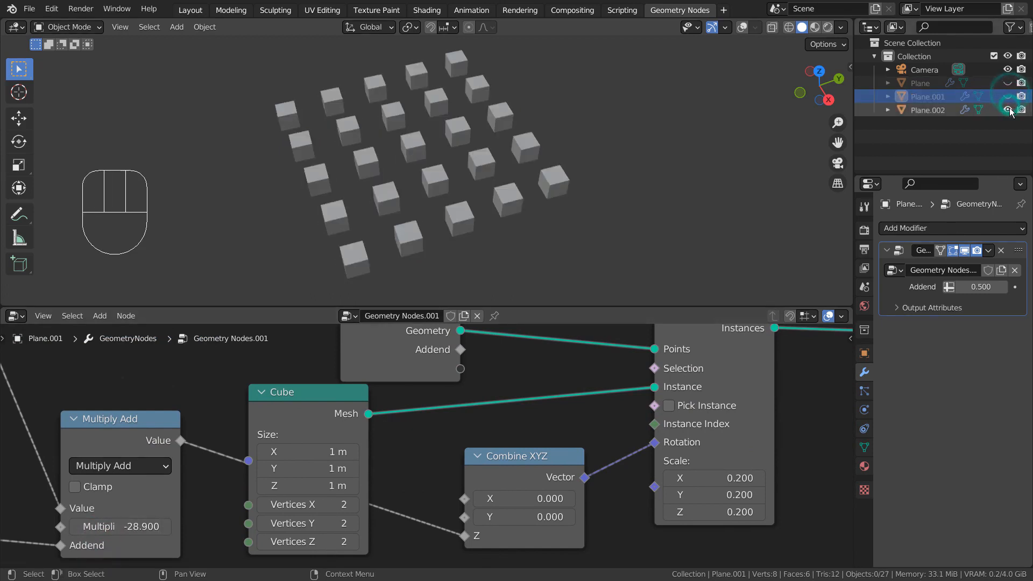
left_click(928, 109)
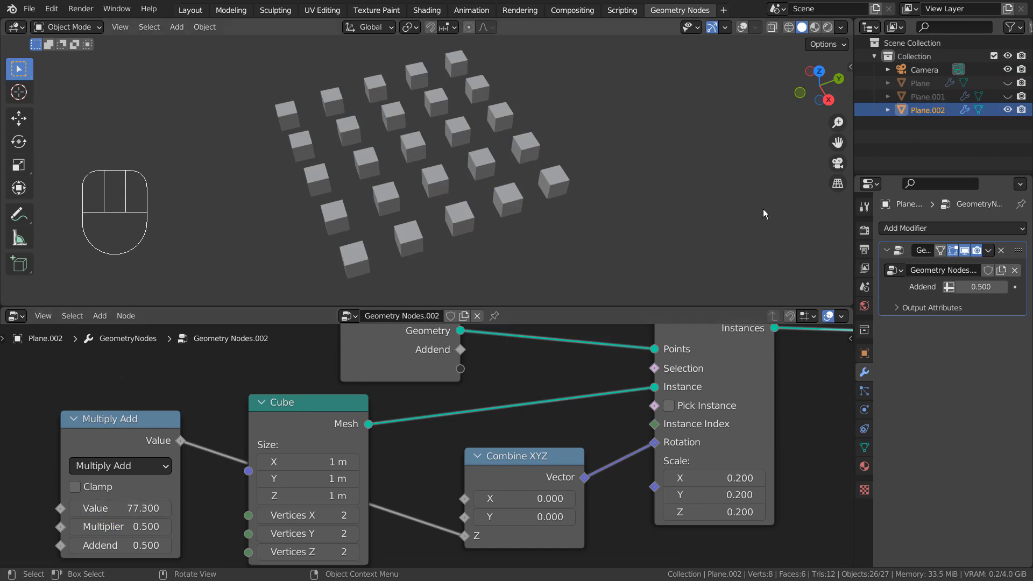
left_click(918, 83)
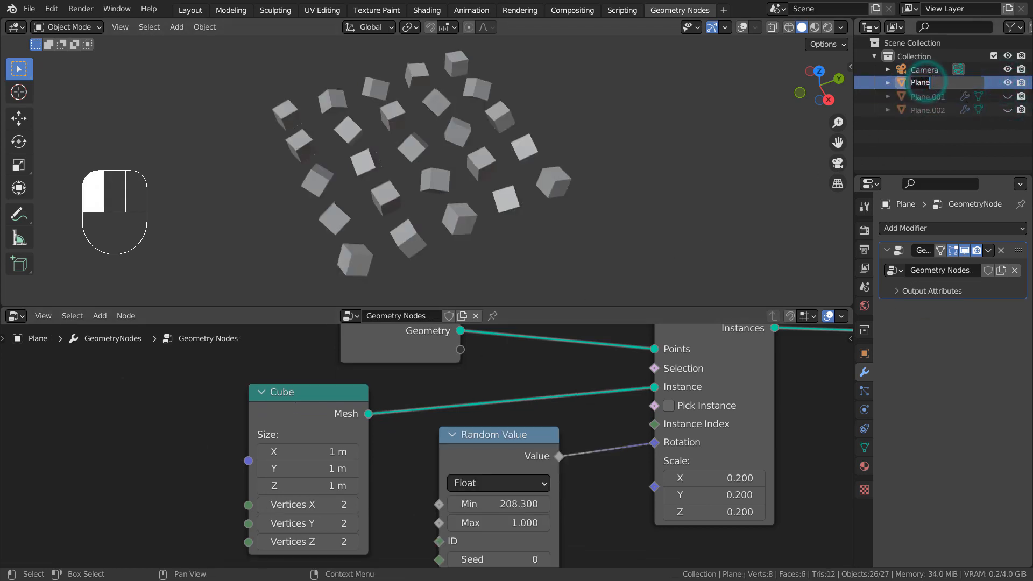
View the first plane's node graph full screen, then restore the split viewport layout
key("ctrl")
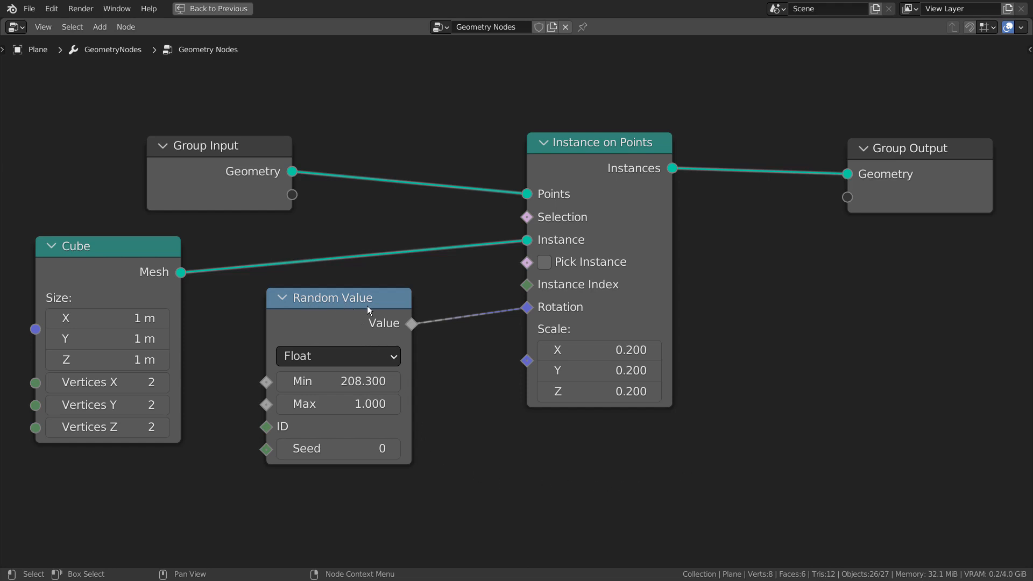
mouse_move(432, 376)
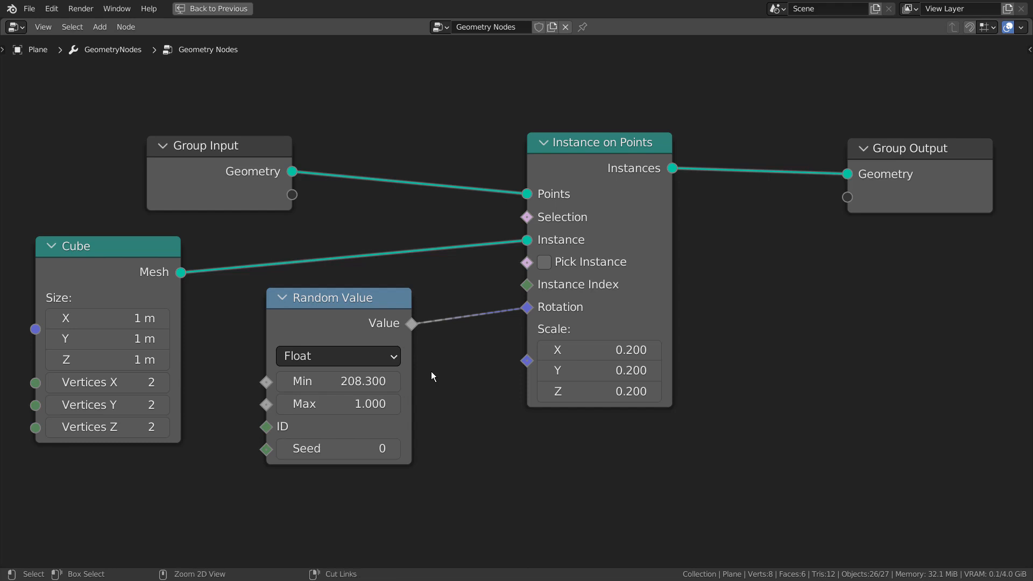
key("ctrl+space")
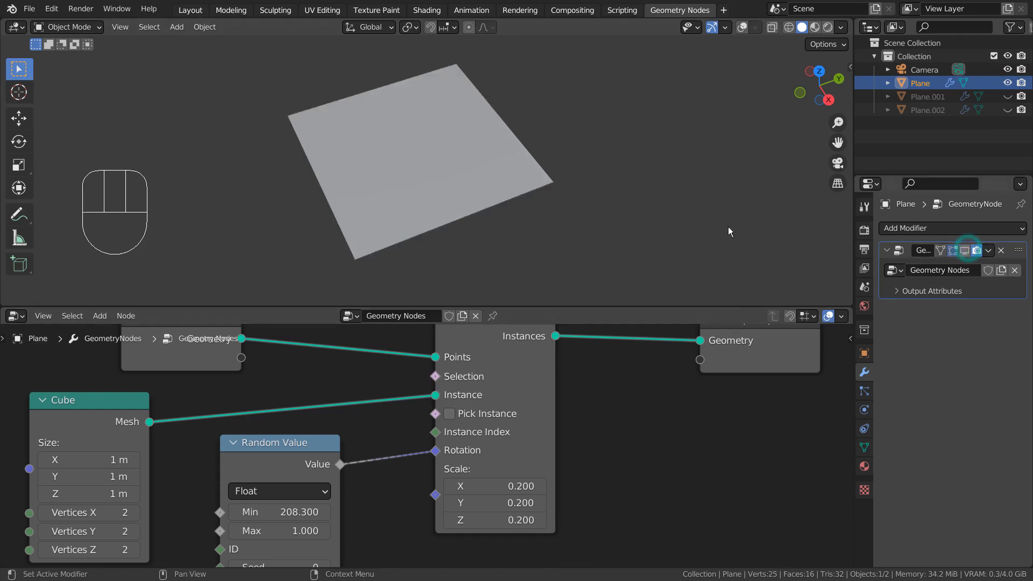
Add a new plane mesh and subdivide it into a 4 by 4 grid of 16 faces
key("Tab")
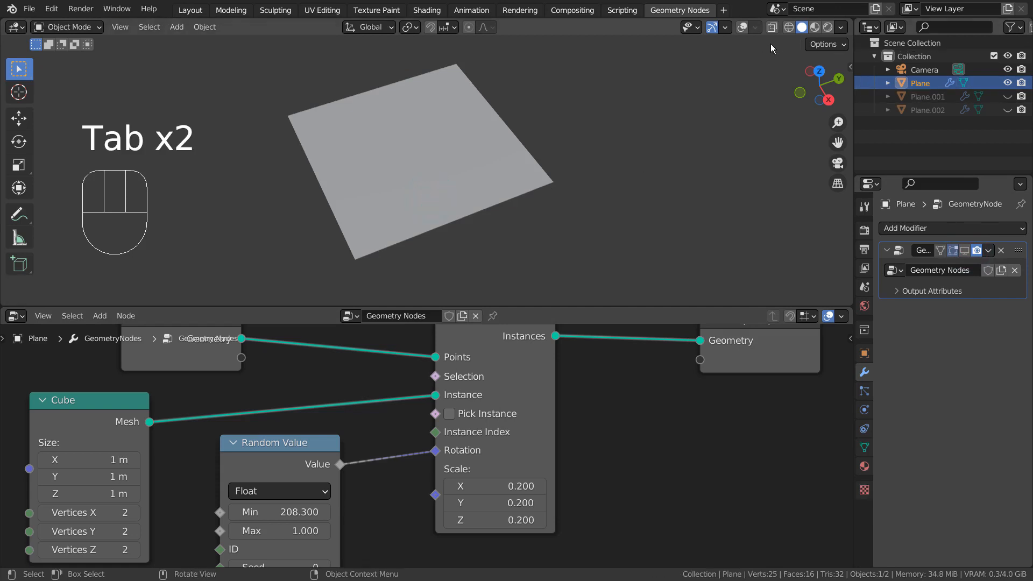
key("Tab")
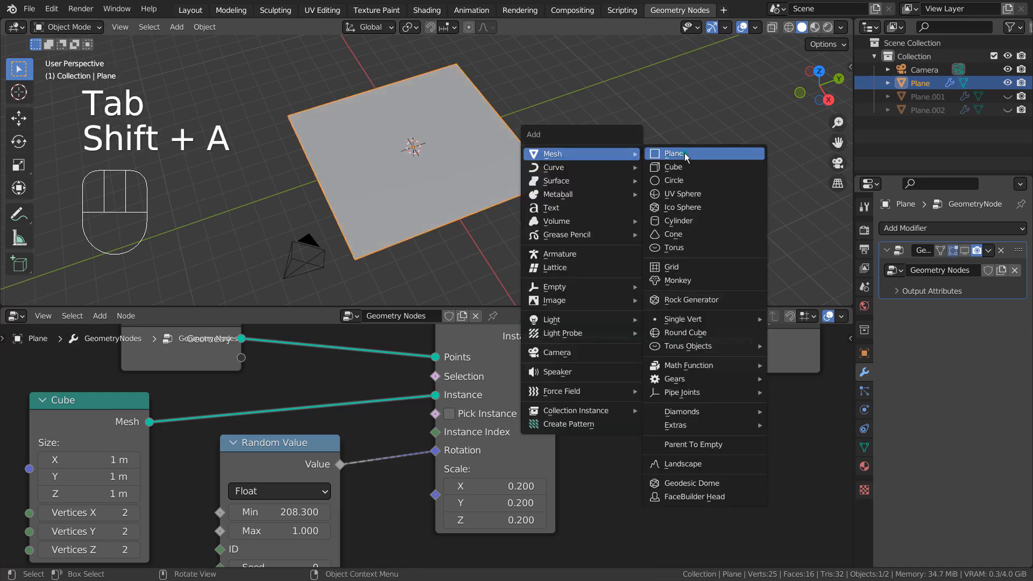
left_click(673, 153)
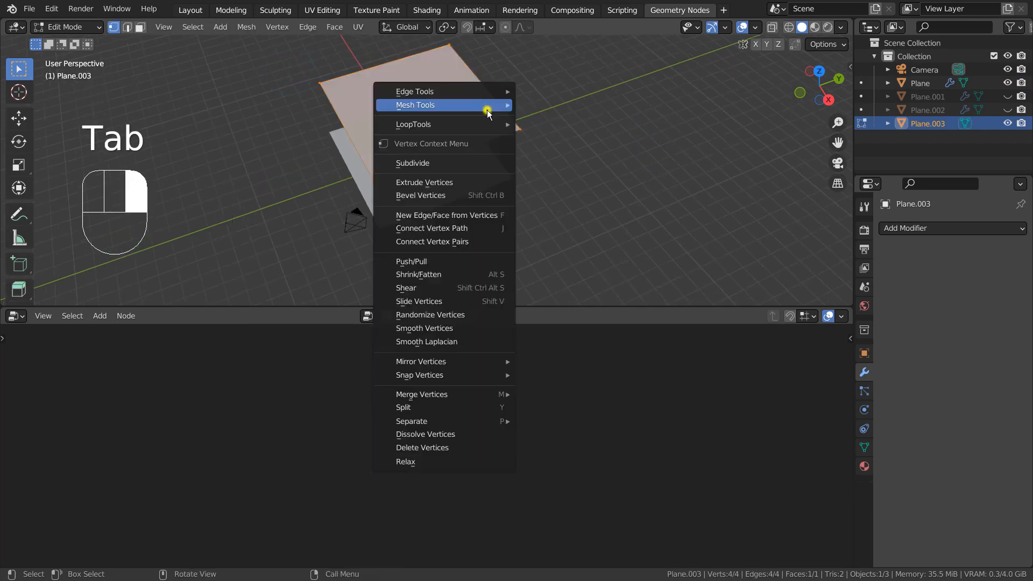
left_click(412, 163)
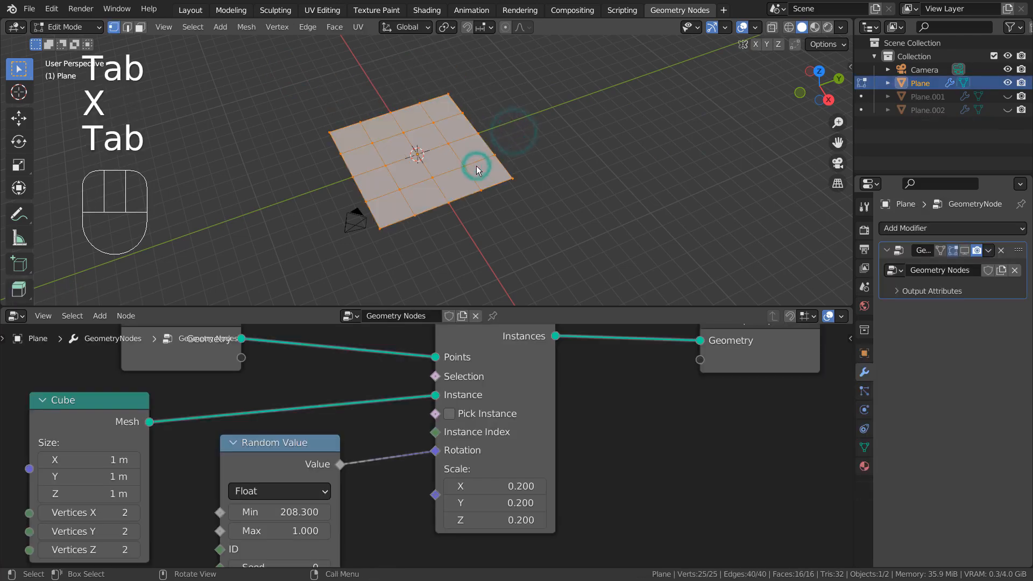
scroll("up", 3)
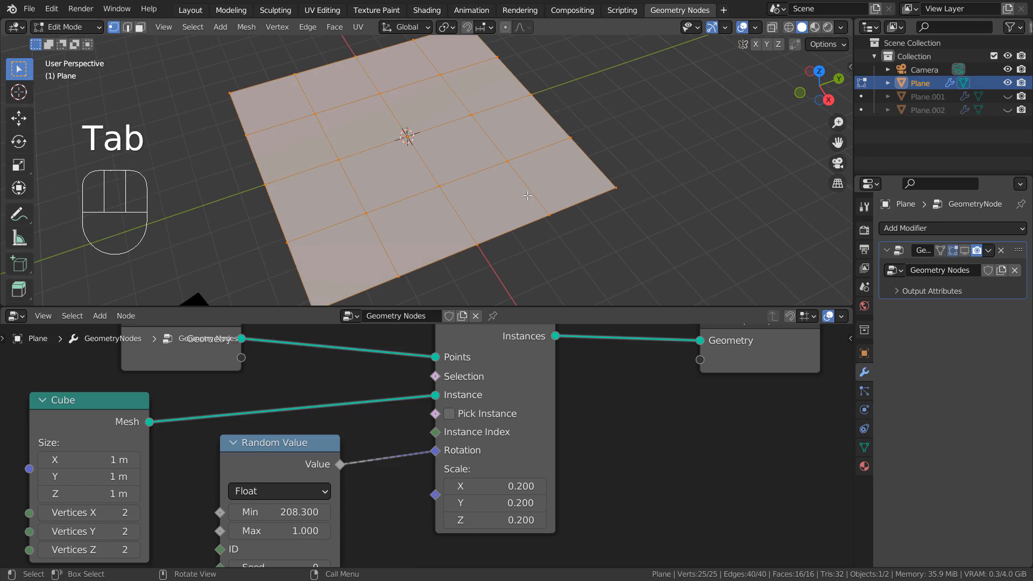
key("Tab")
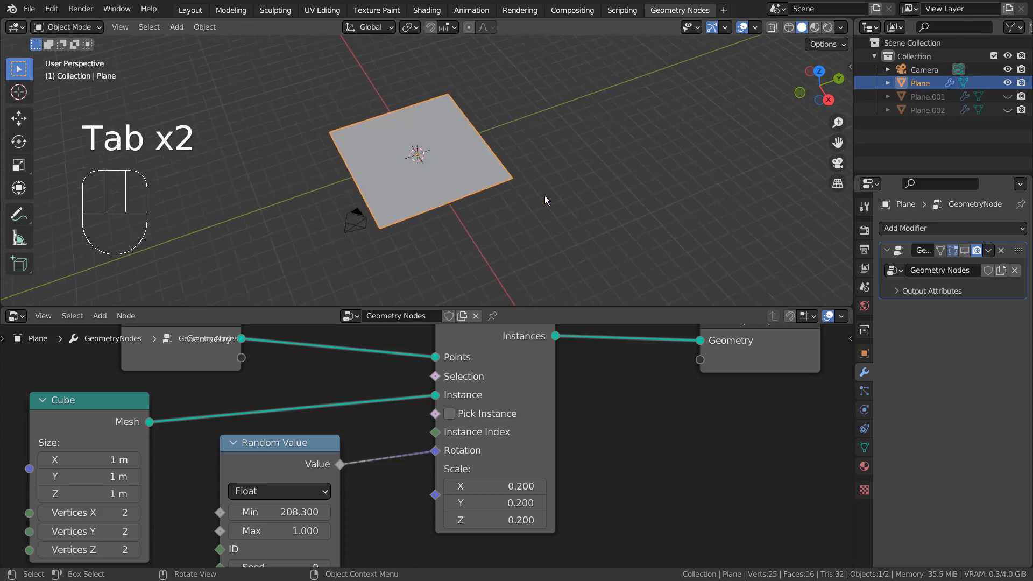
Duplicate the plane upward, delete the extra copy, and fit the bare plane's node graph into view
key("shift+d")
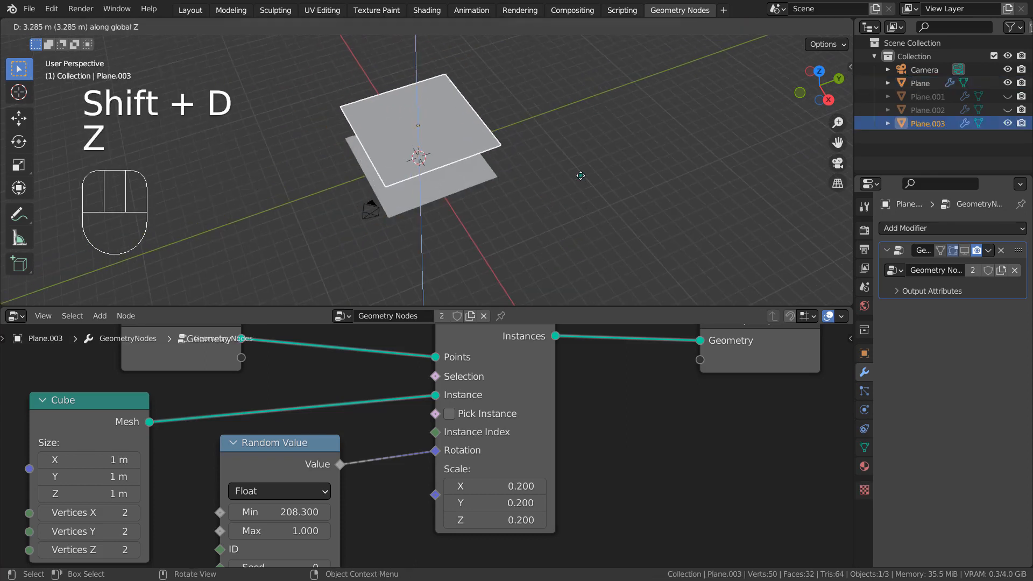
left_click(483, 140)
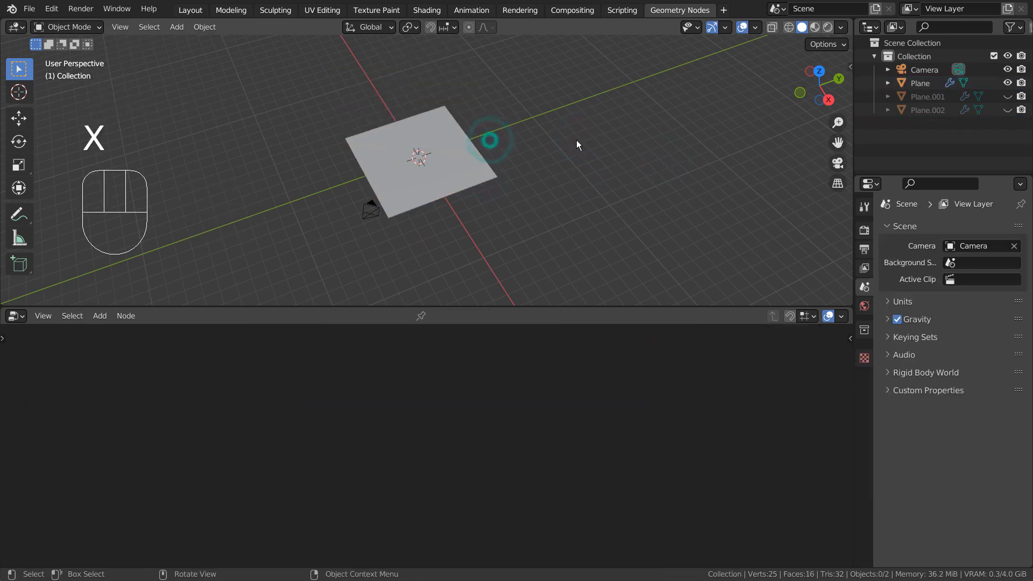
left_click(1006, 96)
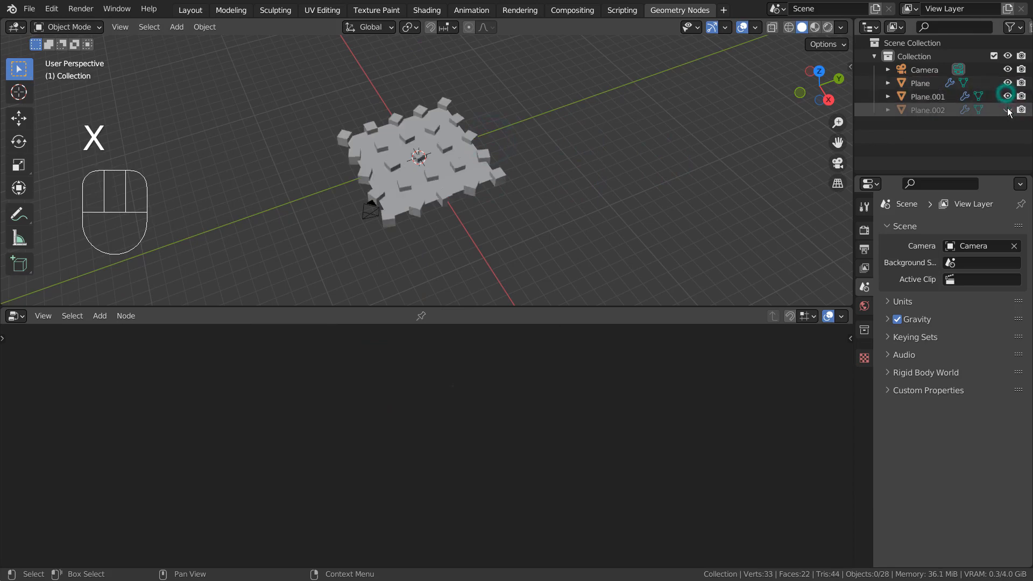
left_click(919, 82)
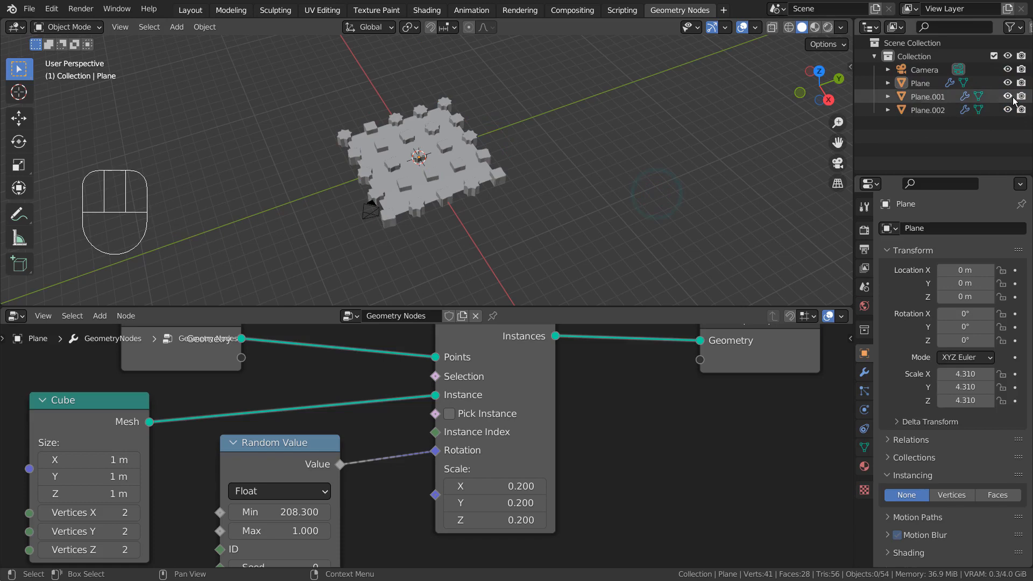
left_click(920, 83)
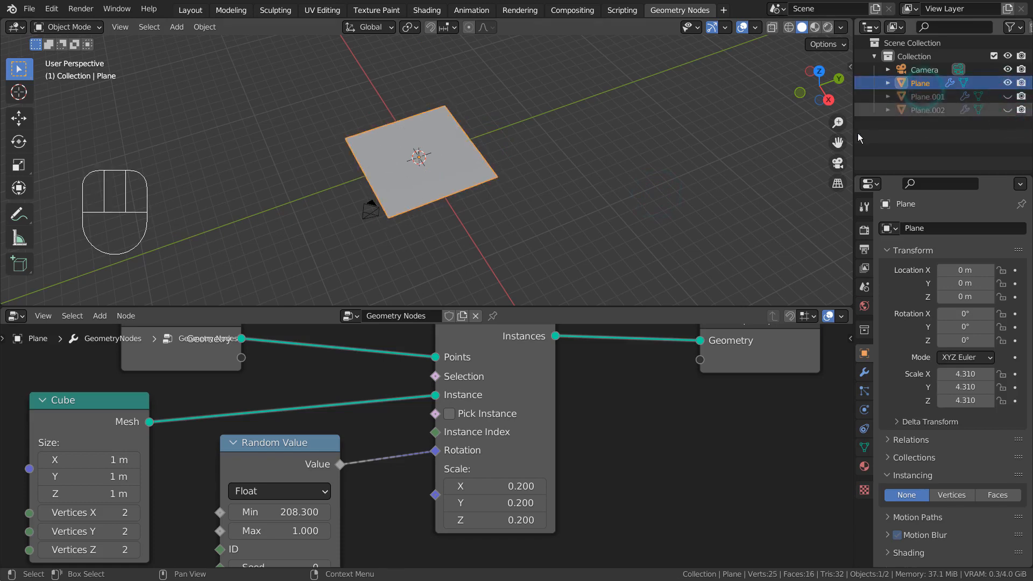
key("ctrl")
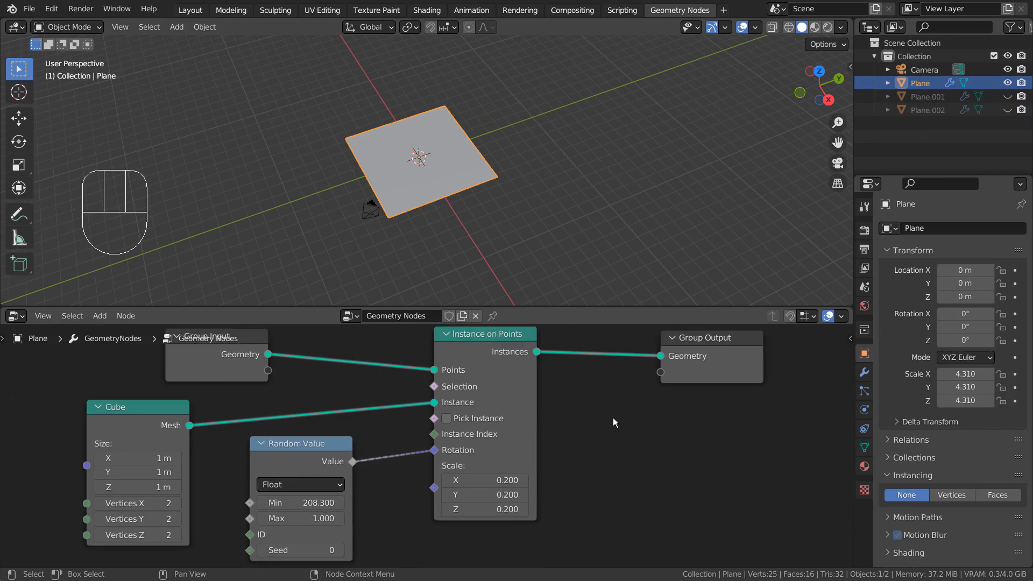
mouse_move(969, 150)
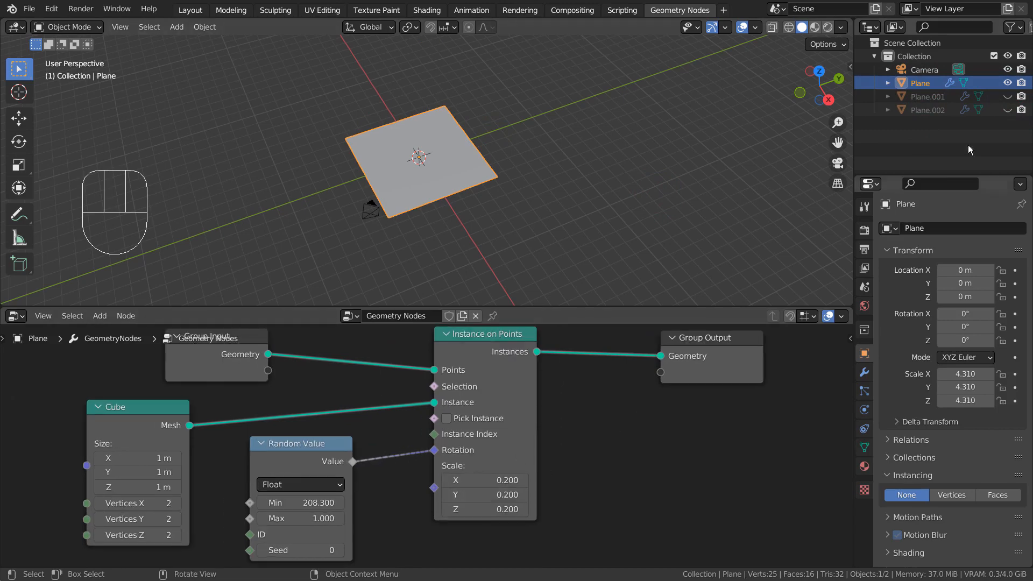
Re-enable the cube-instancing modifier and revert trial Y and Z stretches of the instances
left_click(863, 373)
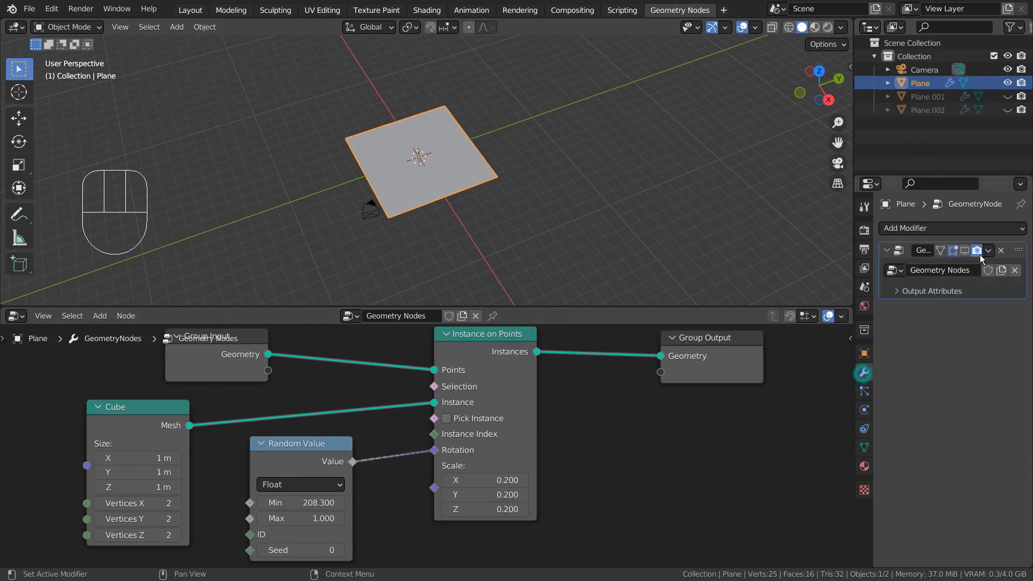
left_click(977, 250)
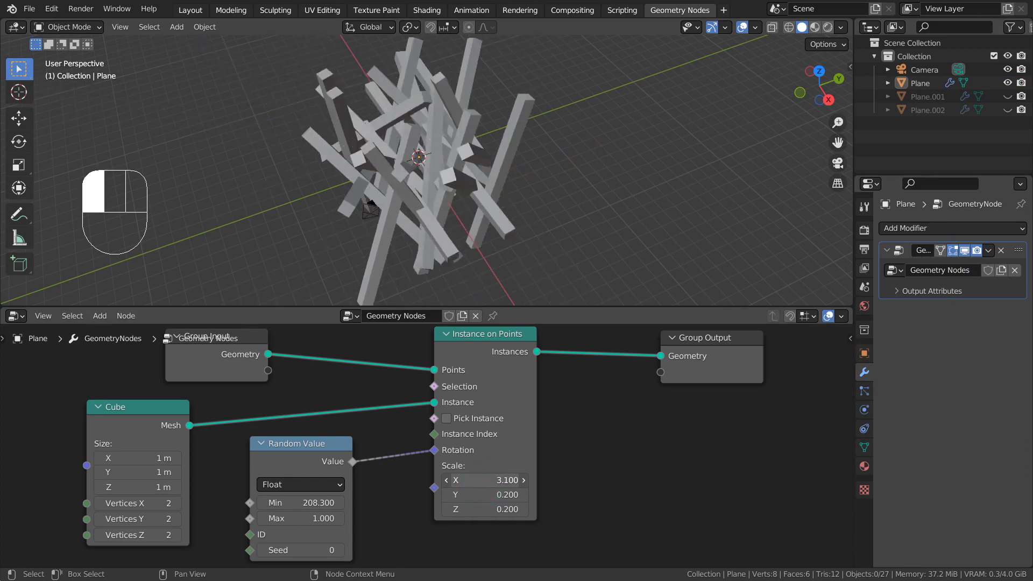
key("ctrl+z")
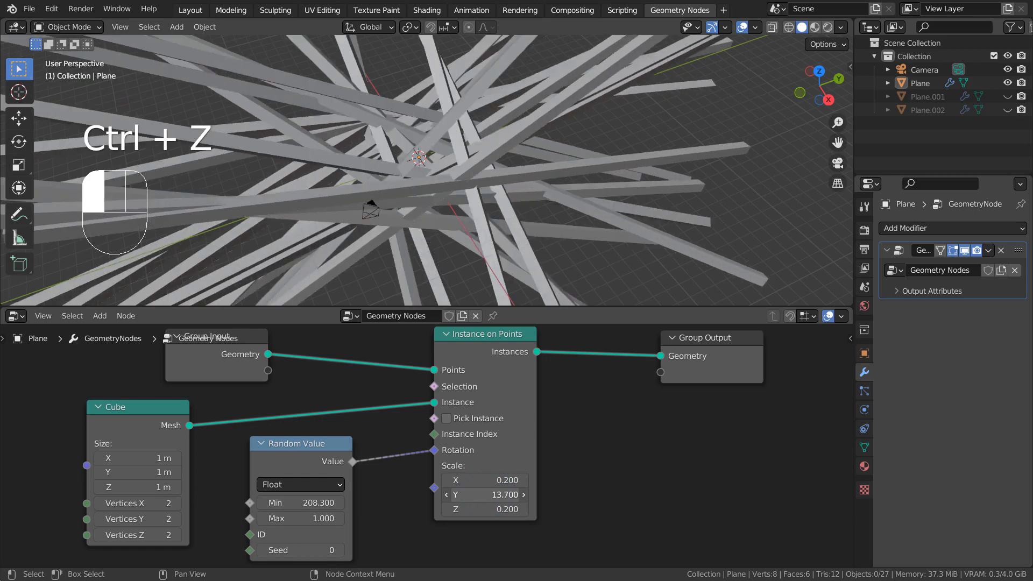
key("ctrl+z")
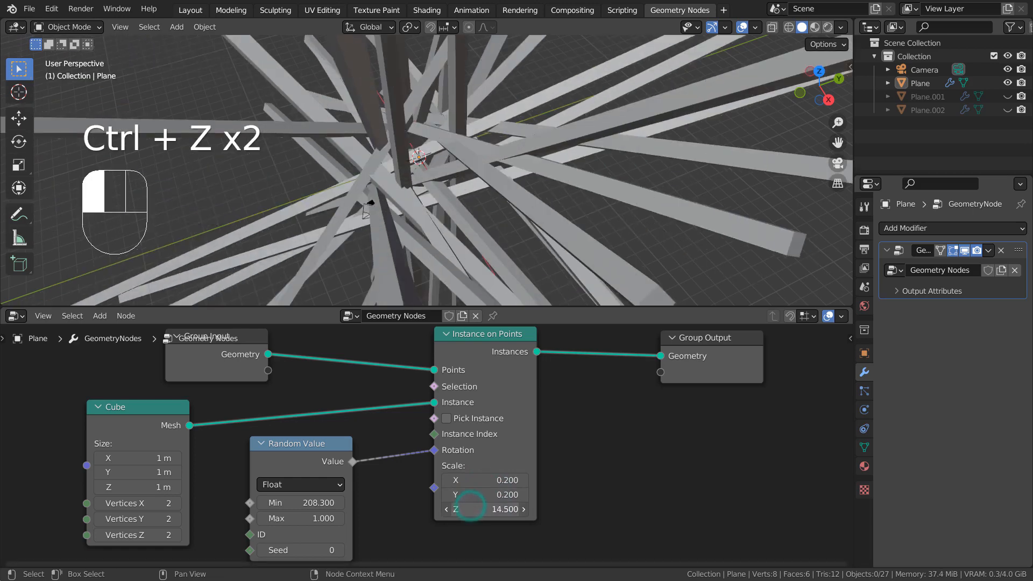
key("ctrl+z")
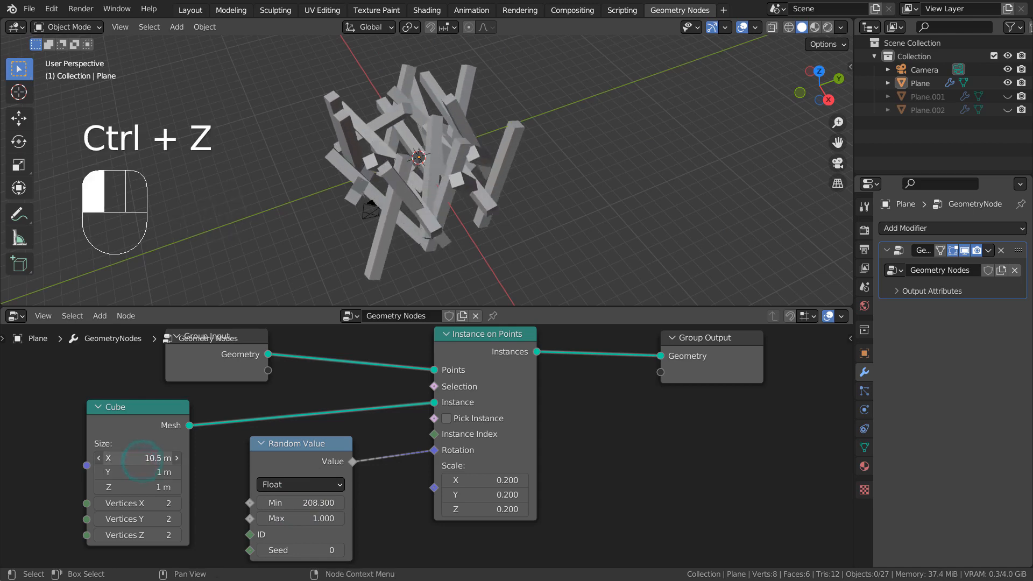
Revert the enlarged cube to 1 m size and the instances back to uniform 0.2 scale
key("ctrl+z")
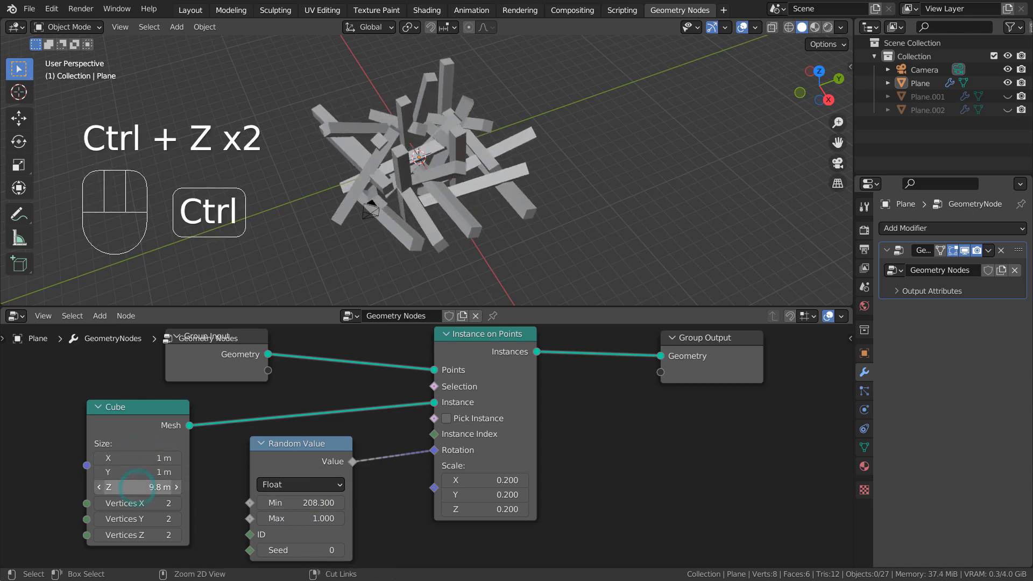
key("ctrl+z")
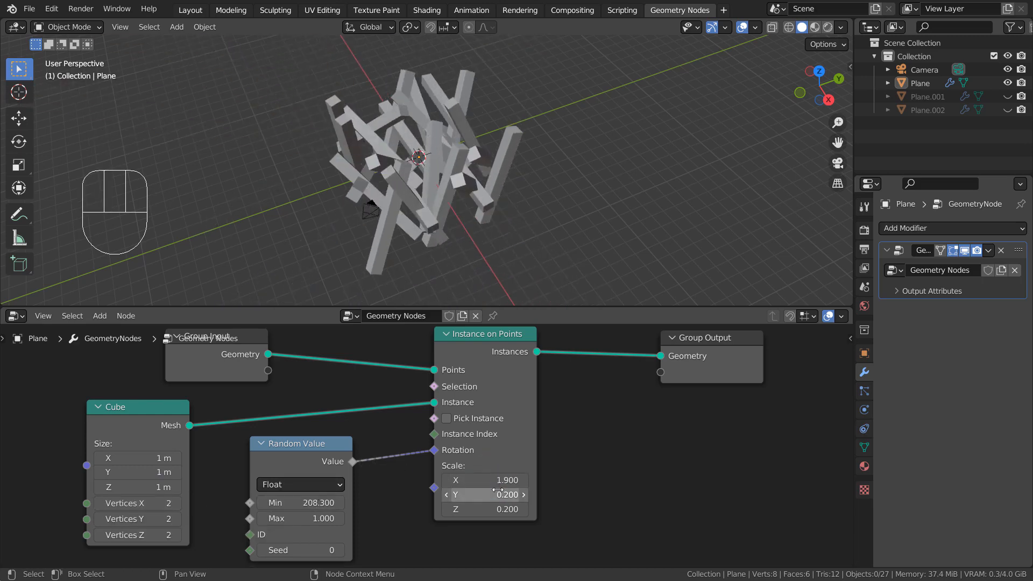
key("ctrl+z")
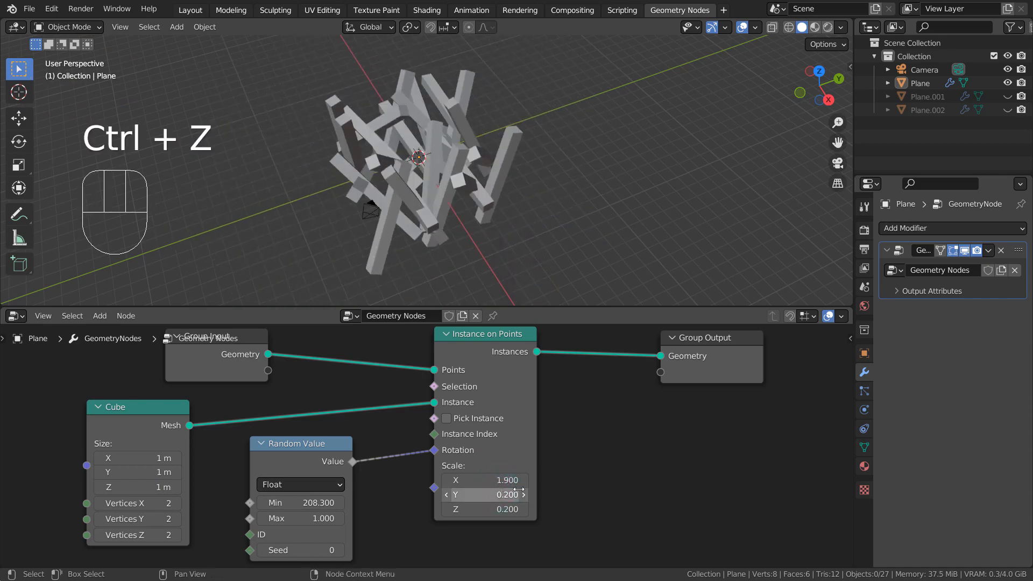
key("ctrl+z")
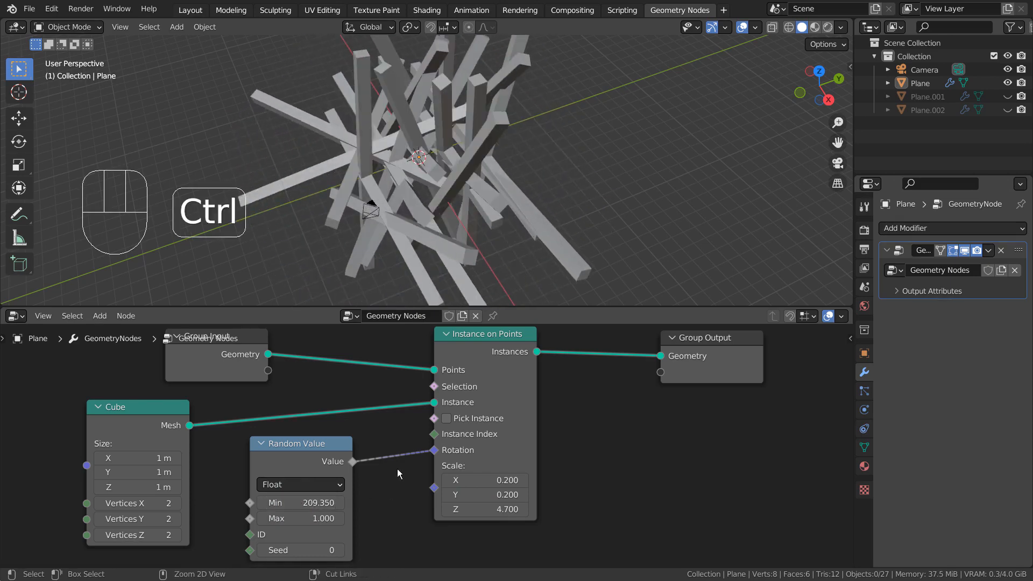
key("ctrl+z")
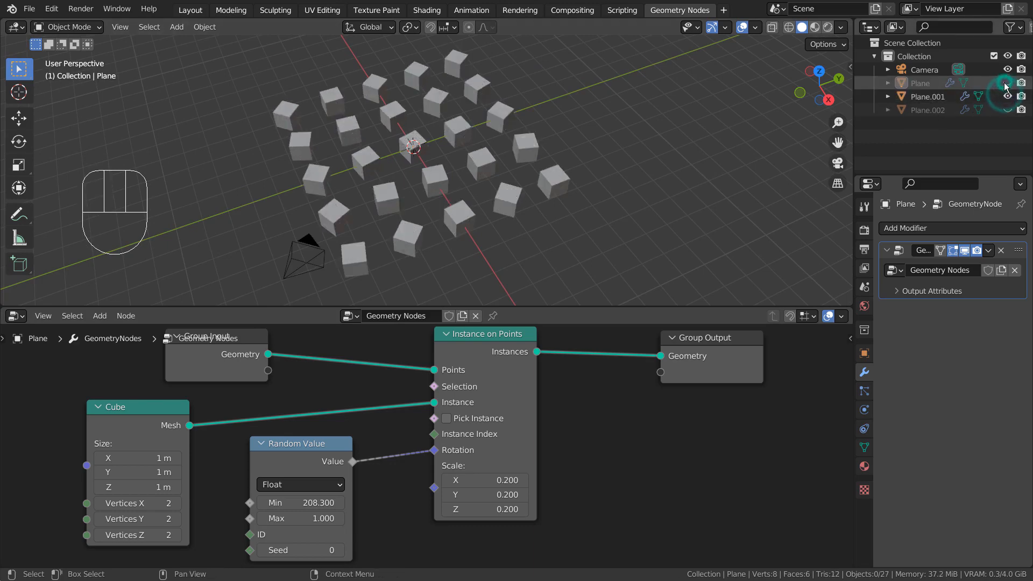
Display the second plane and confirm Multiply Add stays the operation driving its Z rotation, shown full screen
left_click(928, 96)
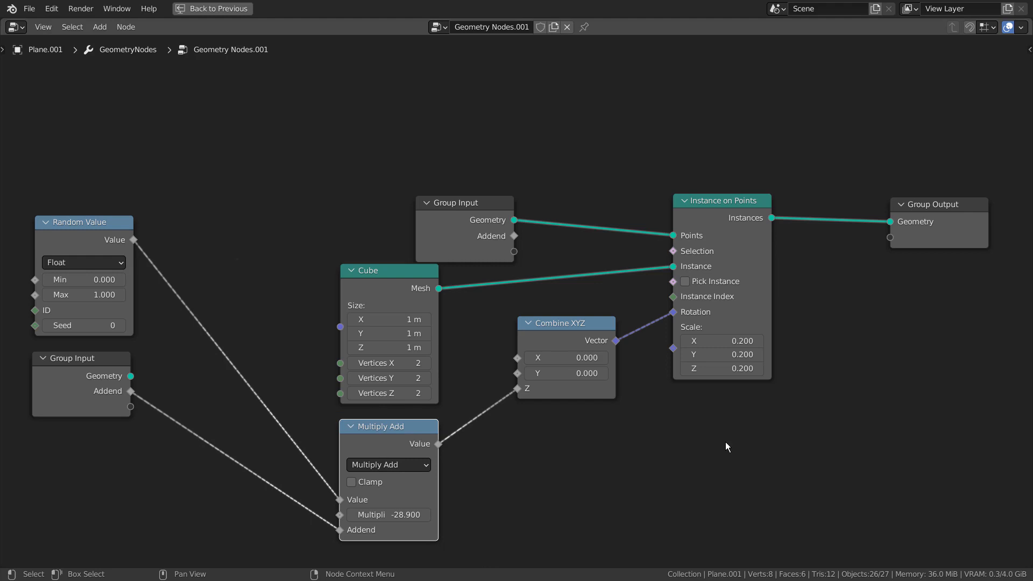
left_click(388, 465)
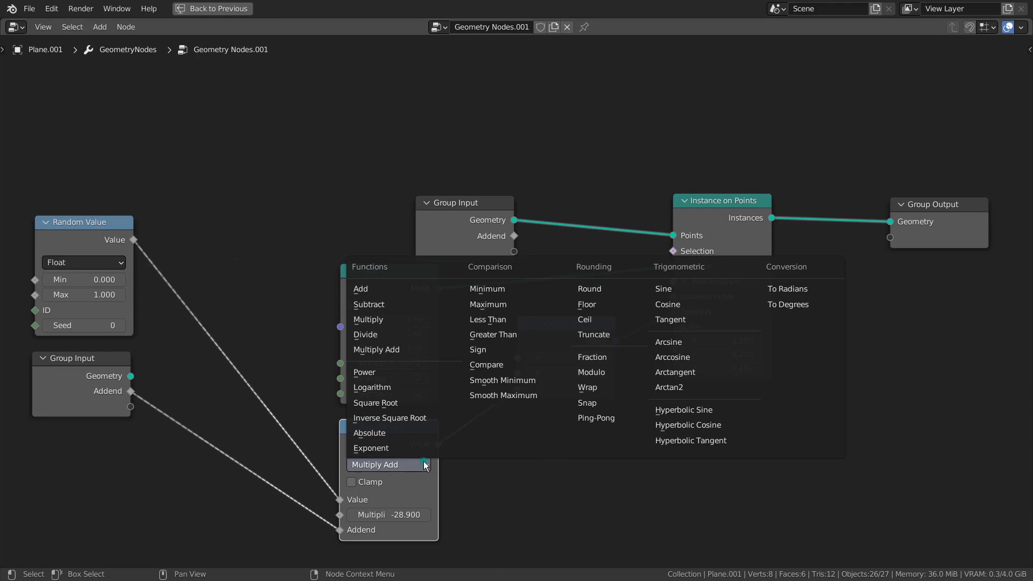
left_click(375, 464)
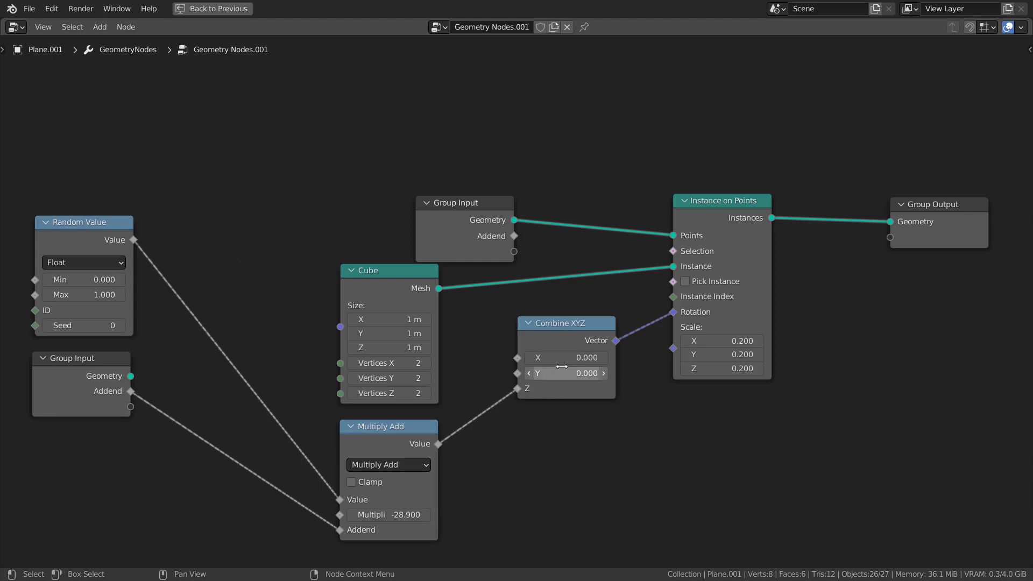
mouse_move(770, 232)
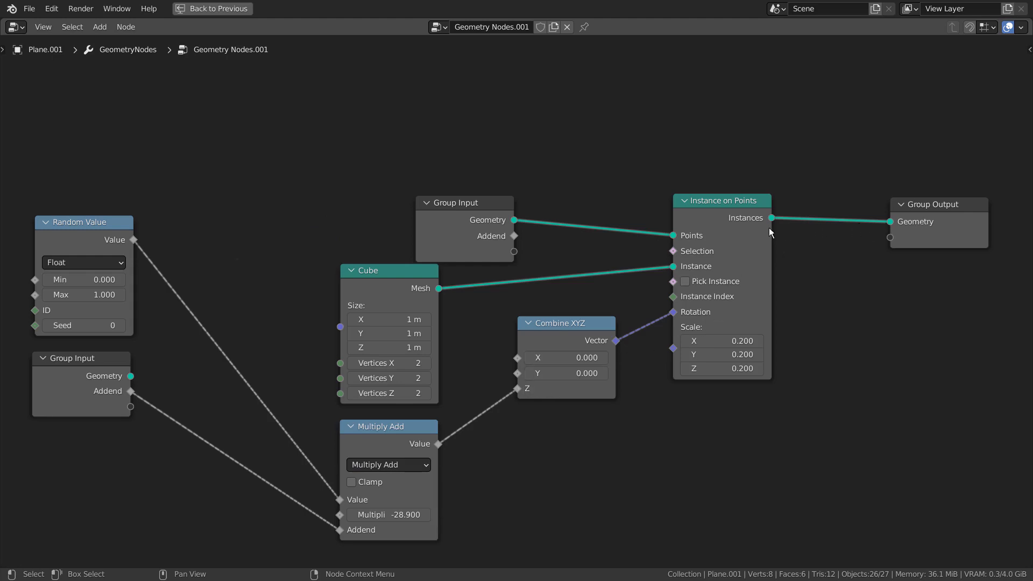
left_click(465, 204)
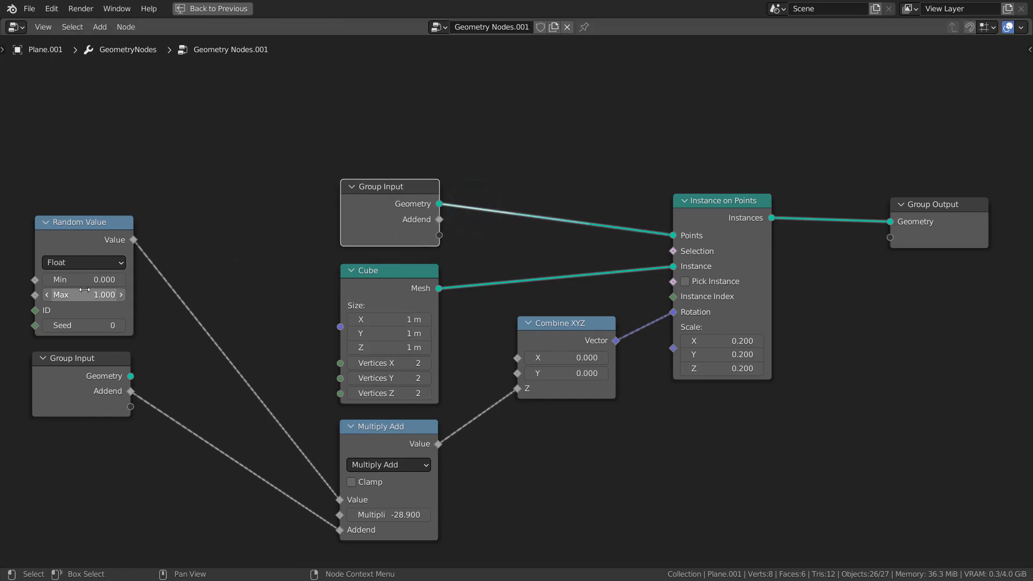
mouse_move(151, 302)
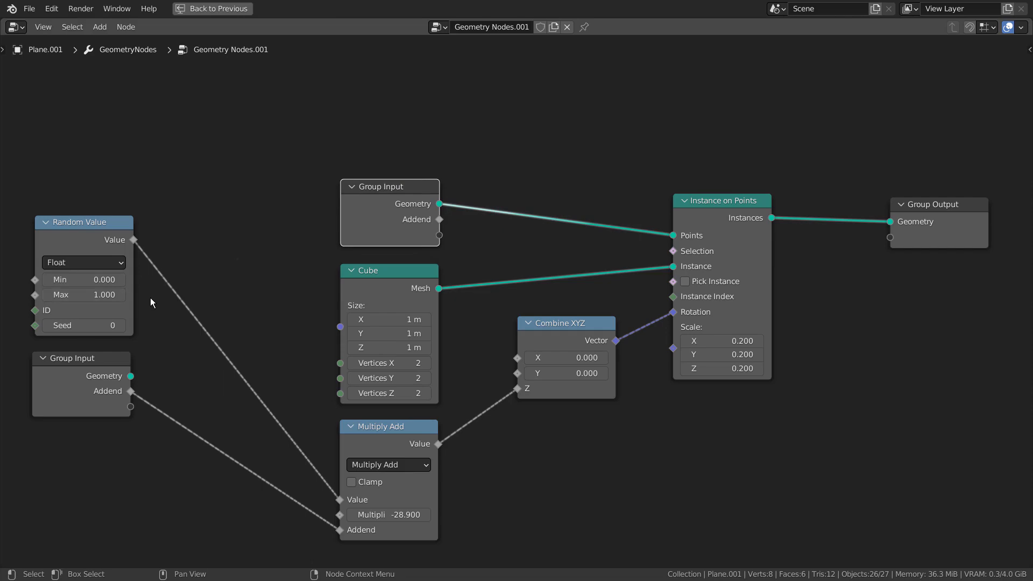
Back in split layout, try other random min/max and multiplier values, reverting to 0–1 and -28.9
key("ctrl+space")
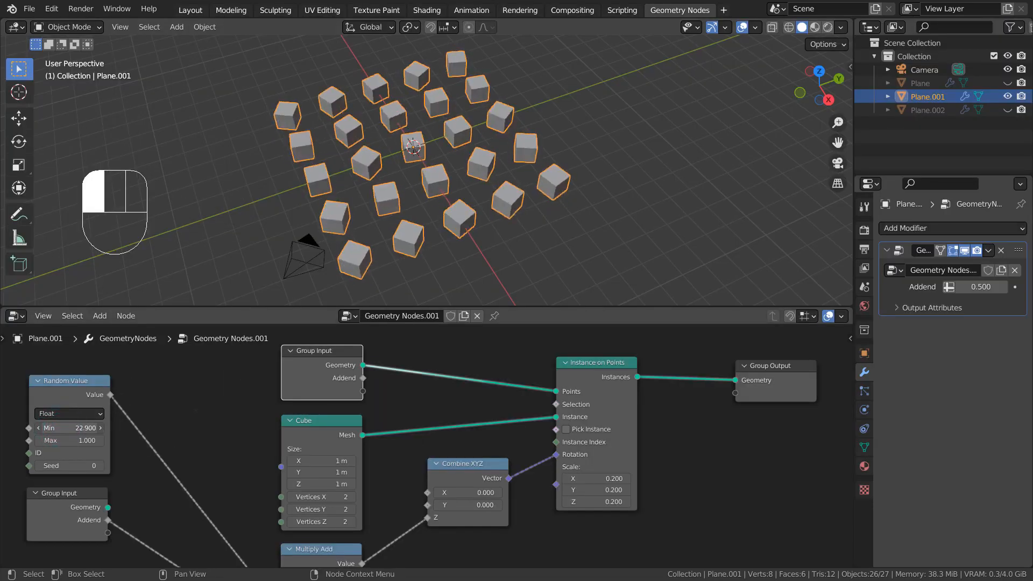
left_click(69, 427)
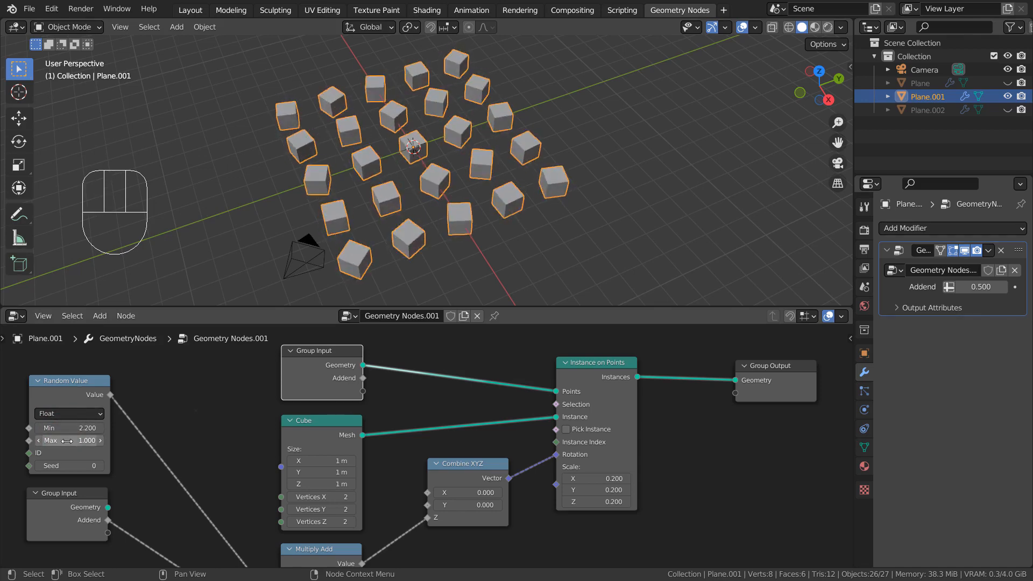
key("ctrl+z")
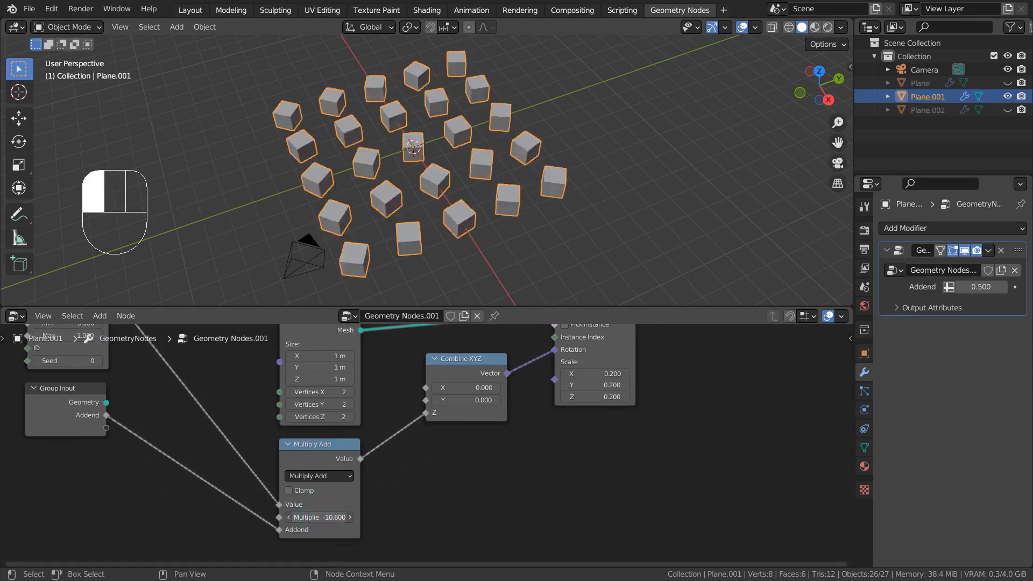
key("ctrl+z")
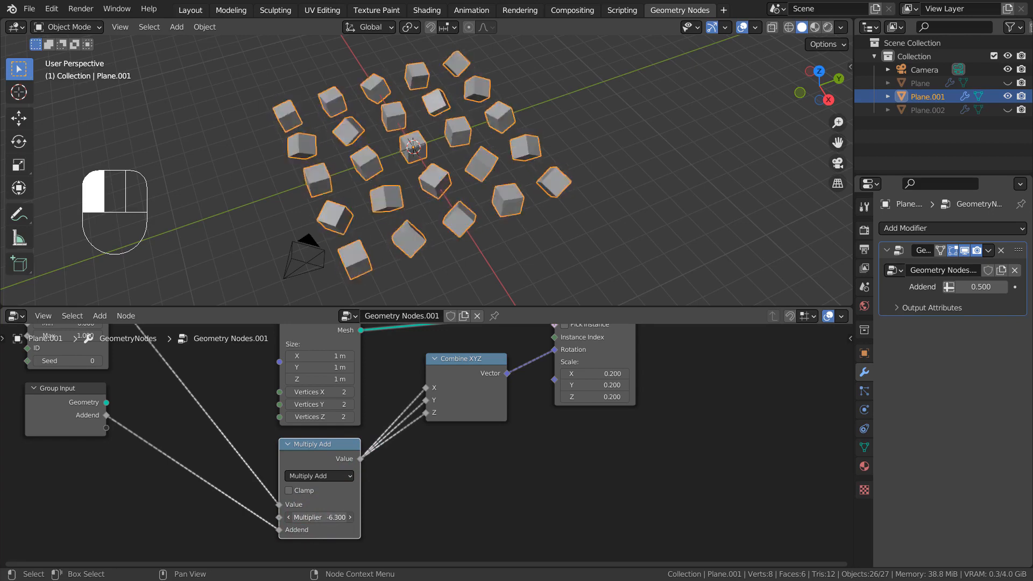
key("ctrl+z")
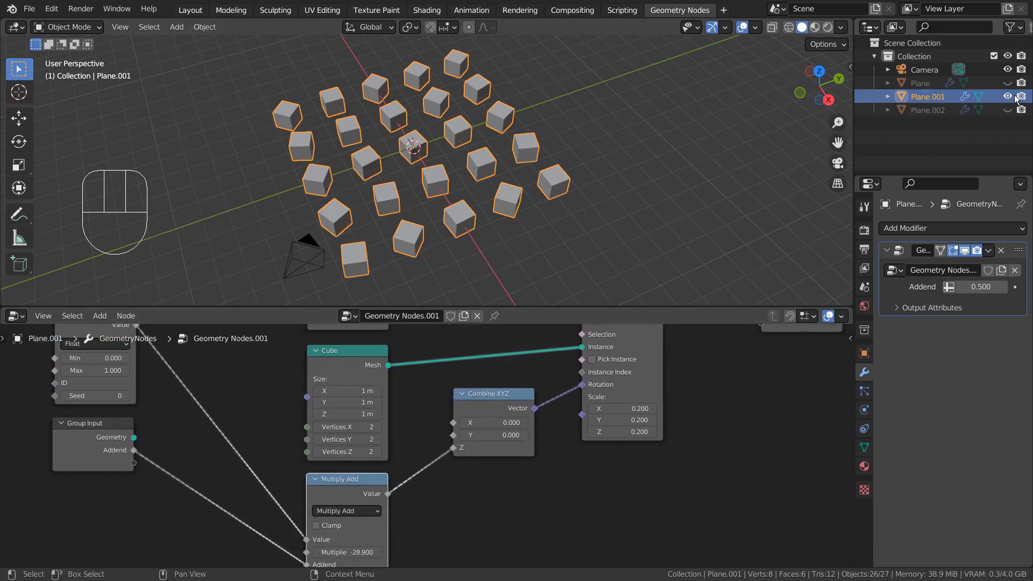
Hide the second plane and show the third plane with its 77.3, 0.5, 0.5 Multiply Add setup
left_click(1006, 110)
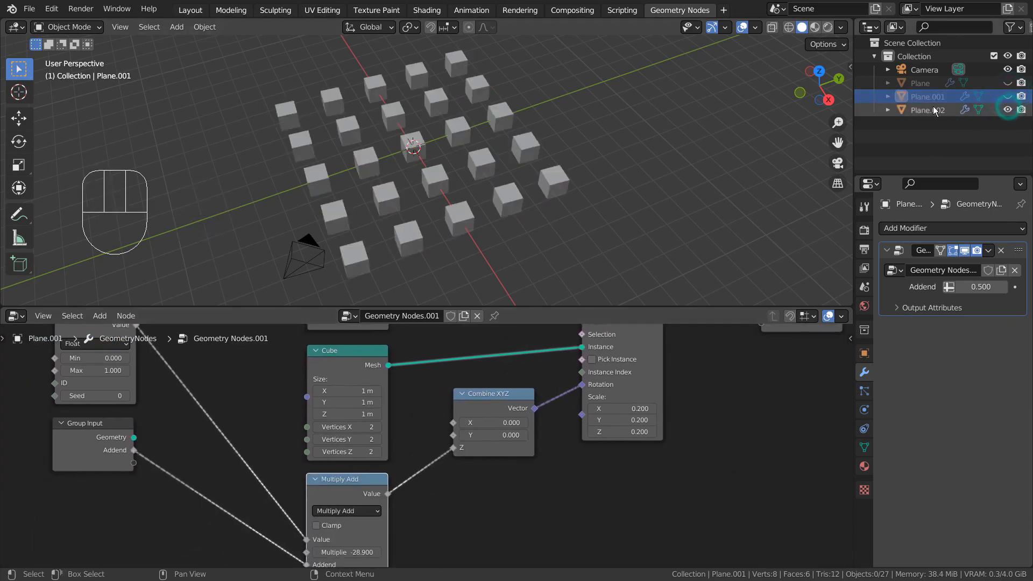
left_click(931, 110)
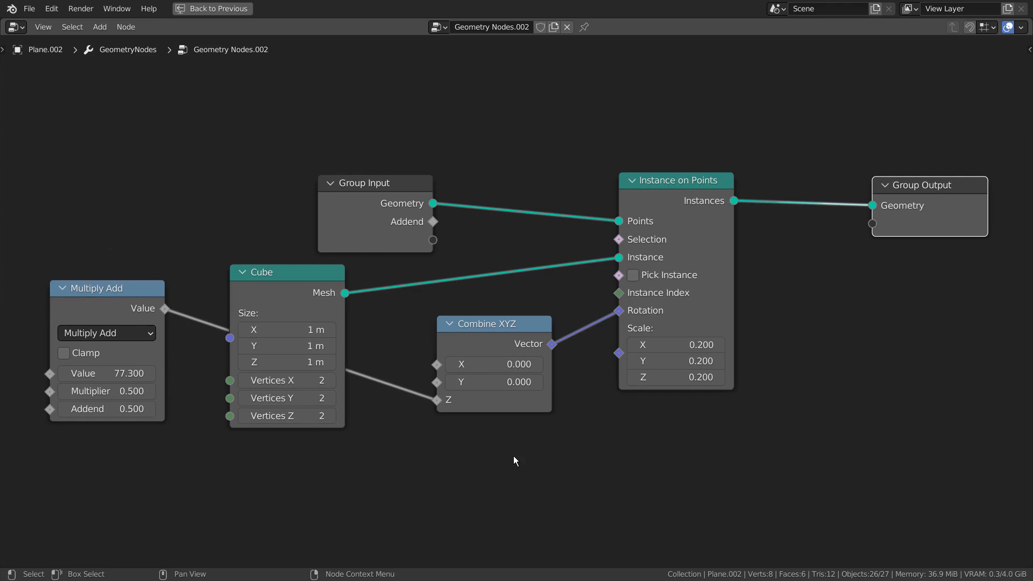
mouse_move(202, 370)
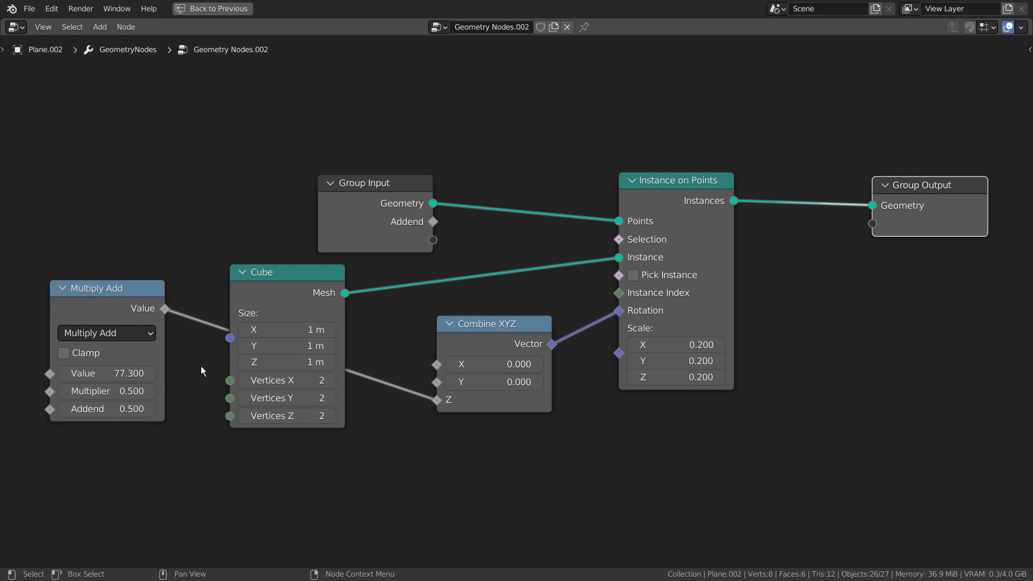